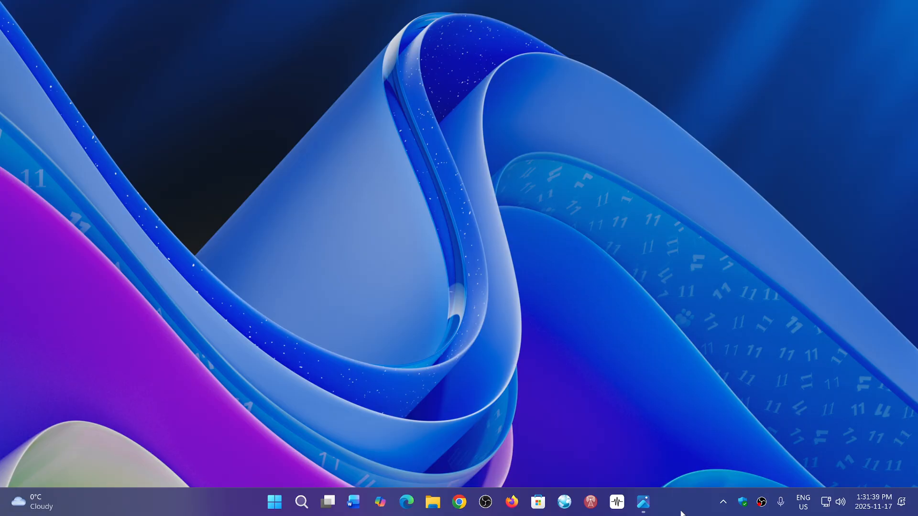
pyautogui.moveTo(643, 503)
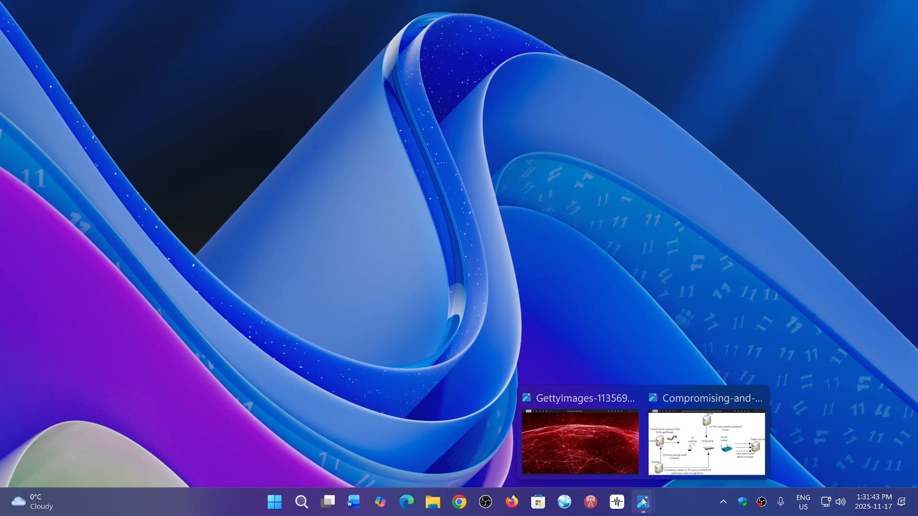
# - Bring the red network-globe GettyImages picture to the front from the taskbar preview
pyautogui.click(580, 442)
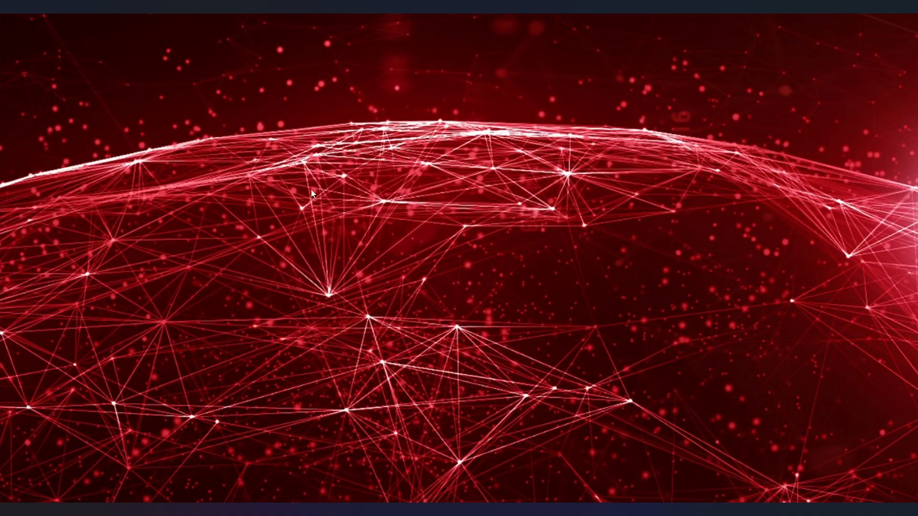
pyautogui.moveTo(671, 279)
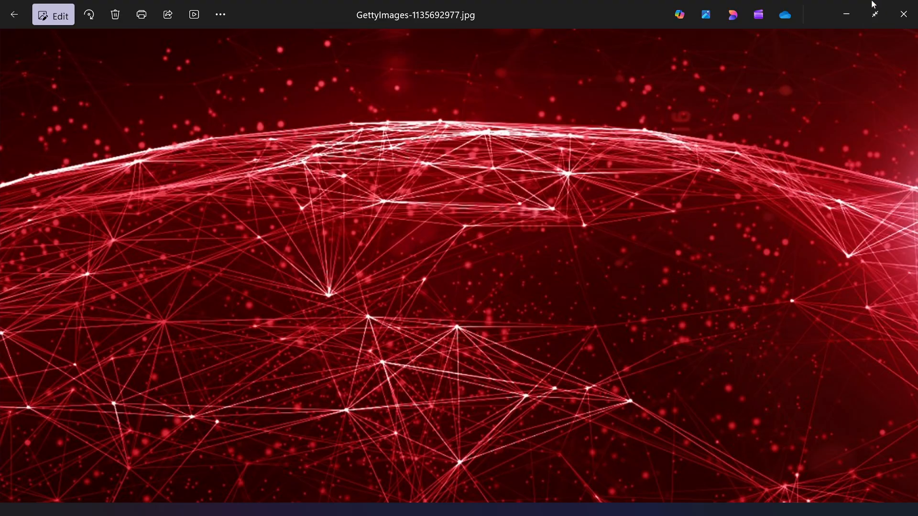
pyautogui.moveTo(904, 15)
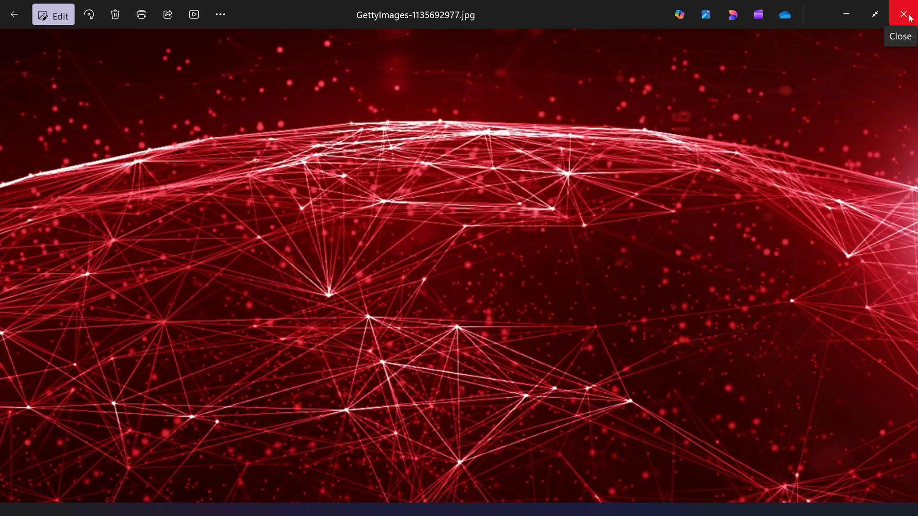
# - Close the red globe picture, revealing the IoT botnet DDoS attack diagram full screen
pyautogui.click(906, 14)
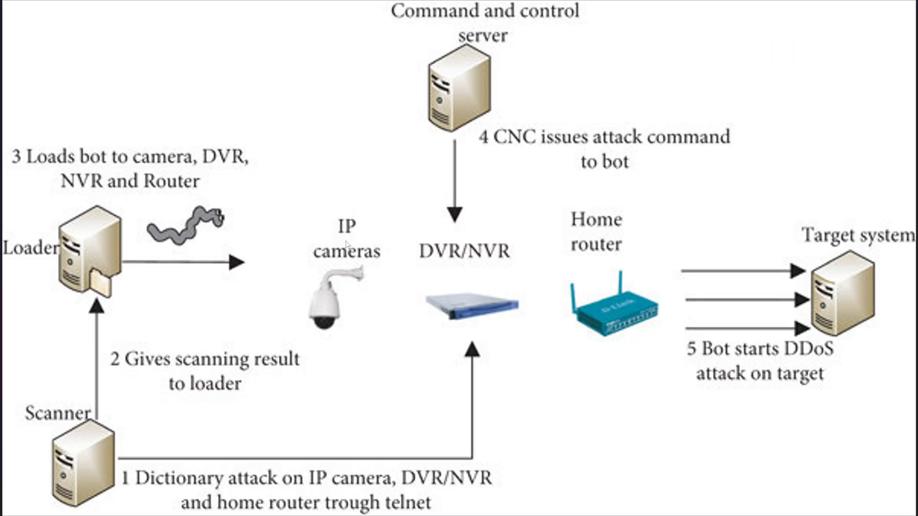
pyautogui.moveTo(443, 296)
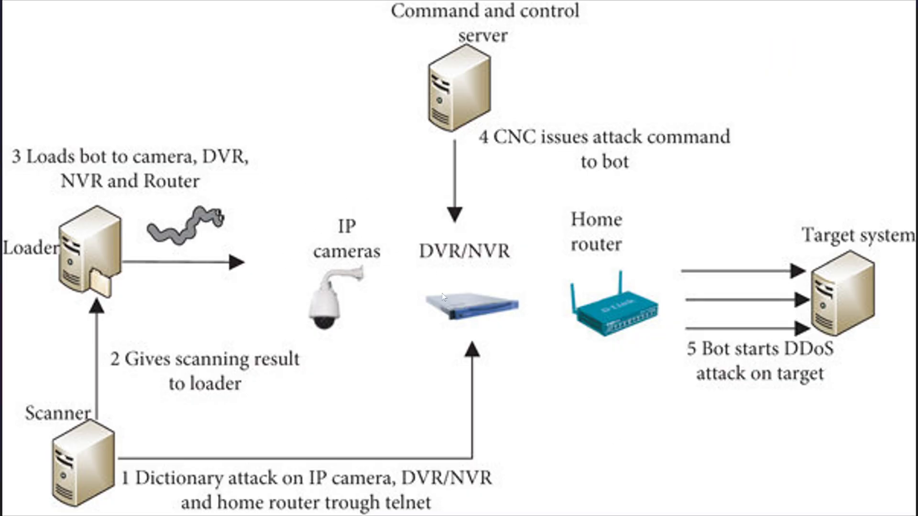
pyautogui.moveTo(526, 359)
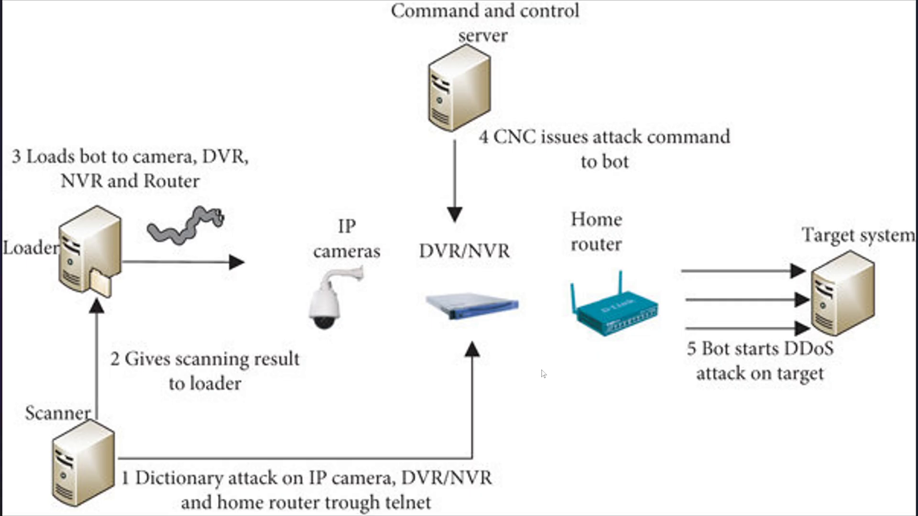
pyautogui.moveTo(531, 414)
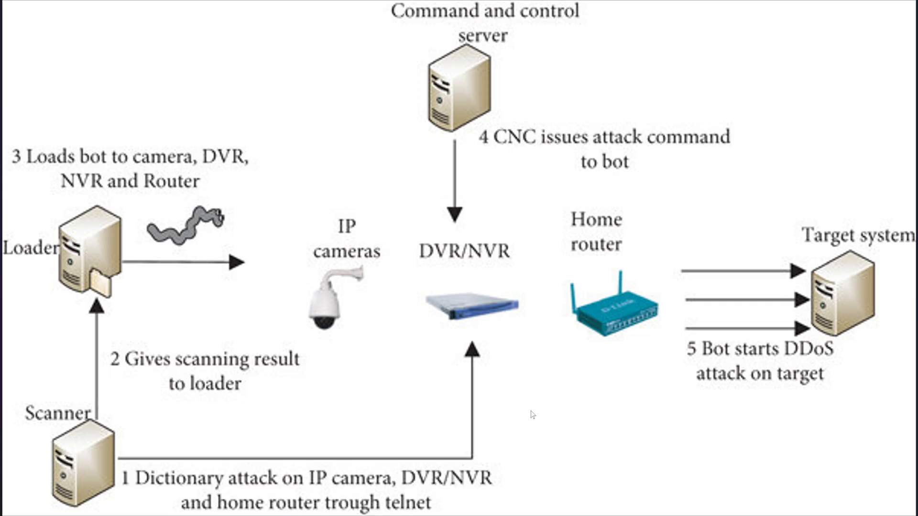
pyautogui.moveTo(608, 461)
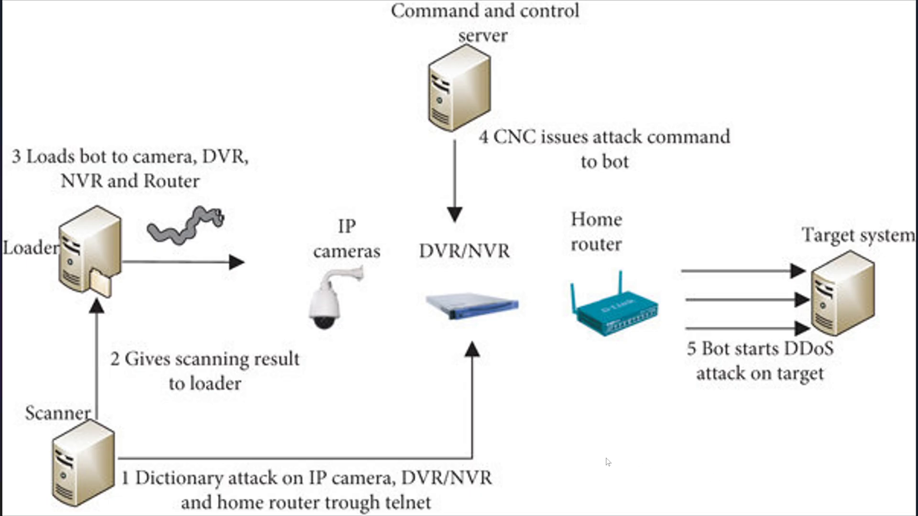
pyautogui.moveTo(87, 121)
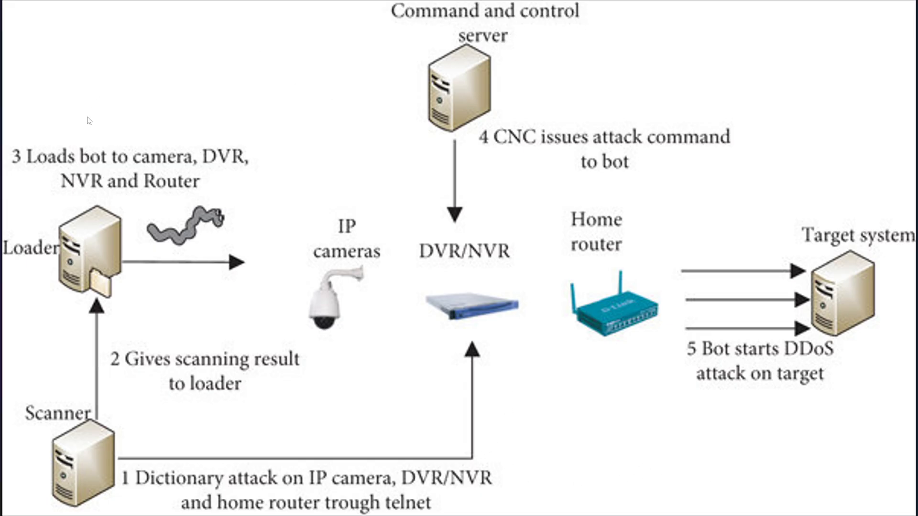
pyautogui.moveTo(246, 164)
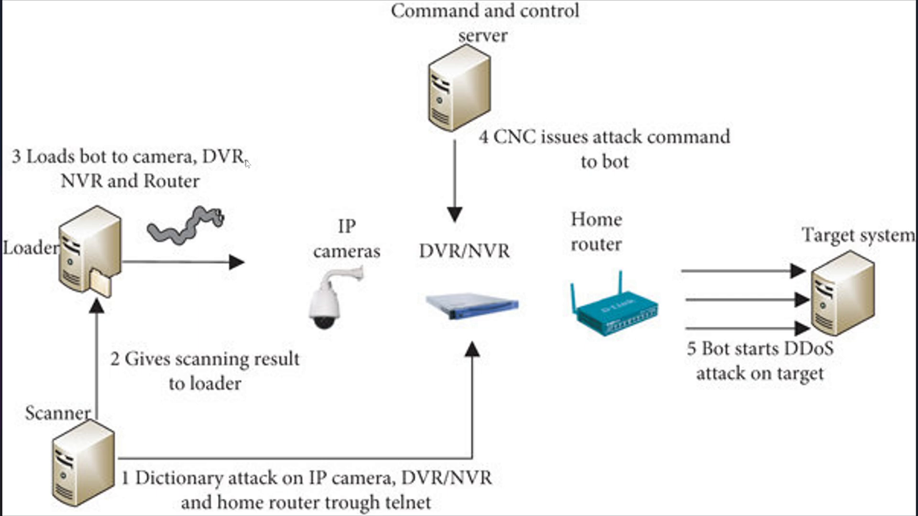
pyautogui.moveTo(67, 279)
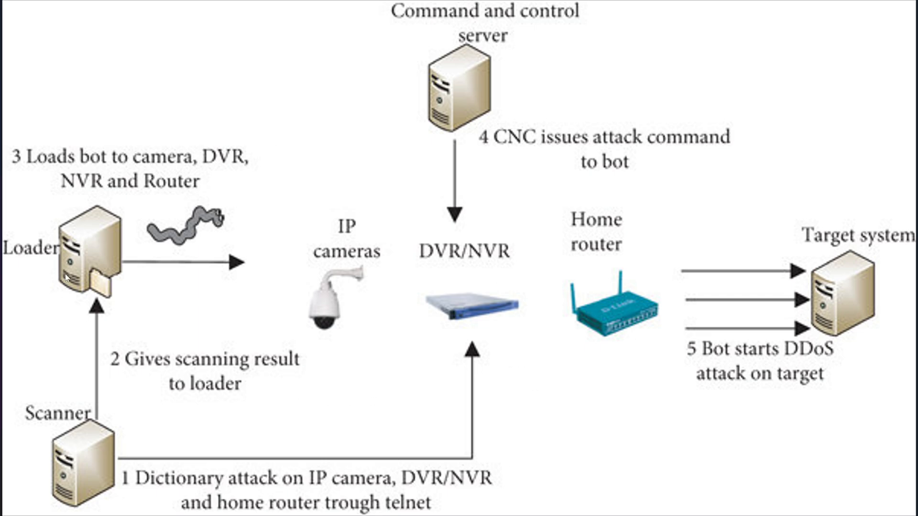
pyautogui.moveTo(612, 322)
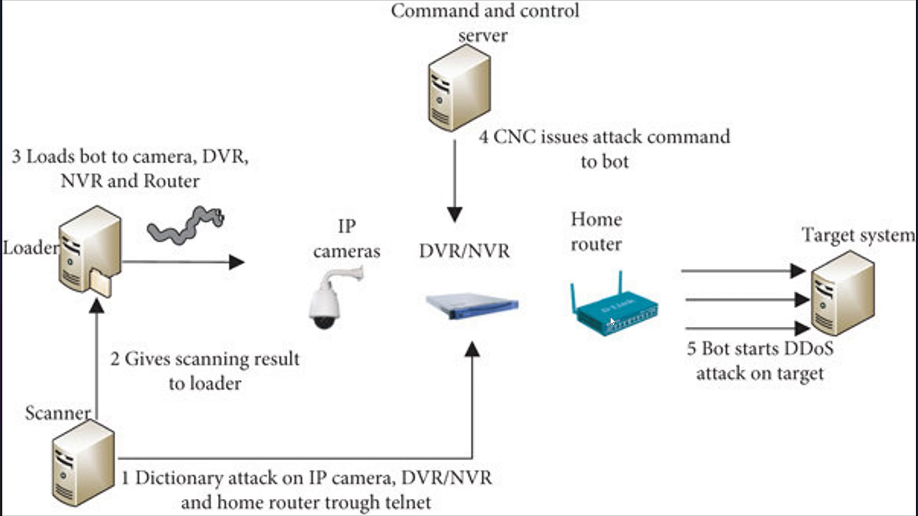
pyautogui.moveTo(611, 320)
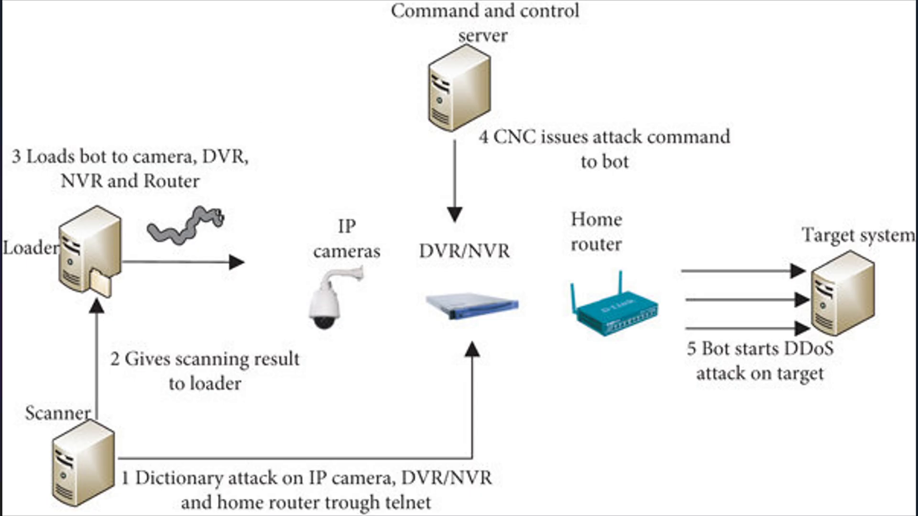
pyautogui.moveTo(656, 457)
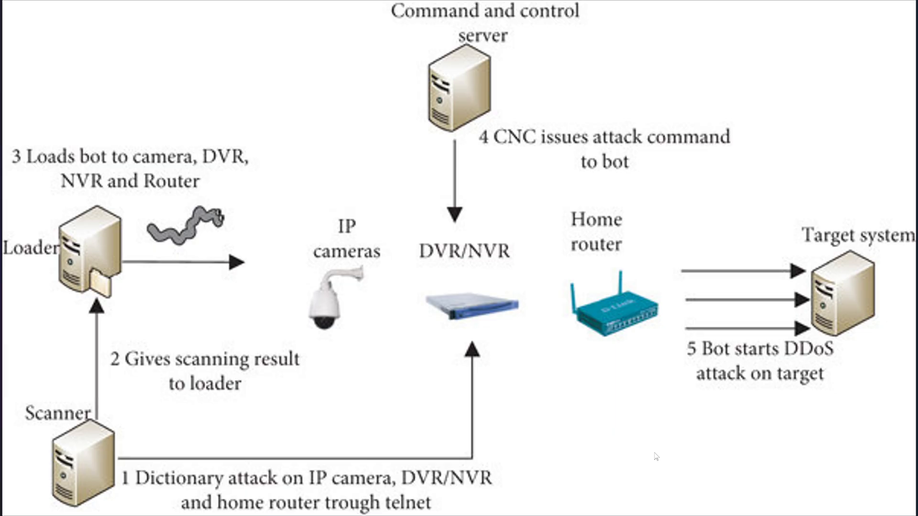
pyautogui.moveTo(348, 259)
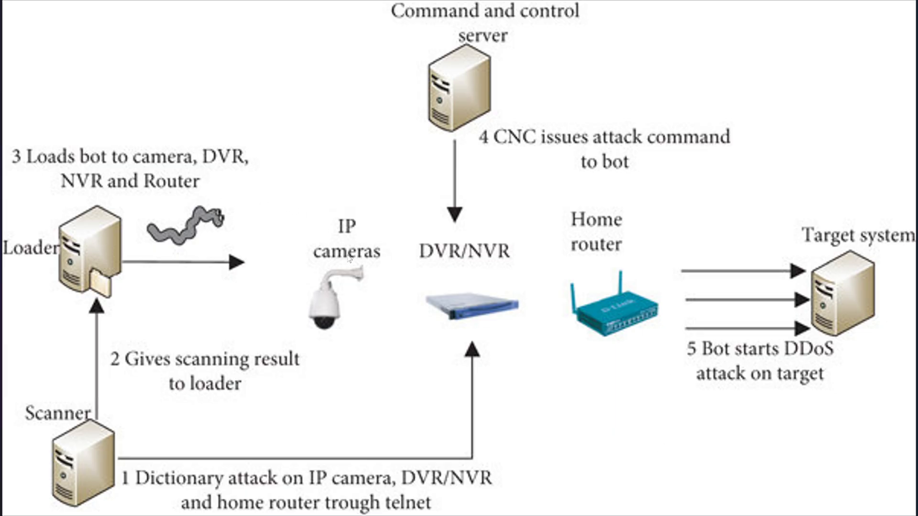
pyautogui.moveTo(357, 298)
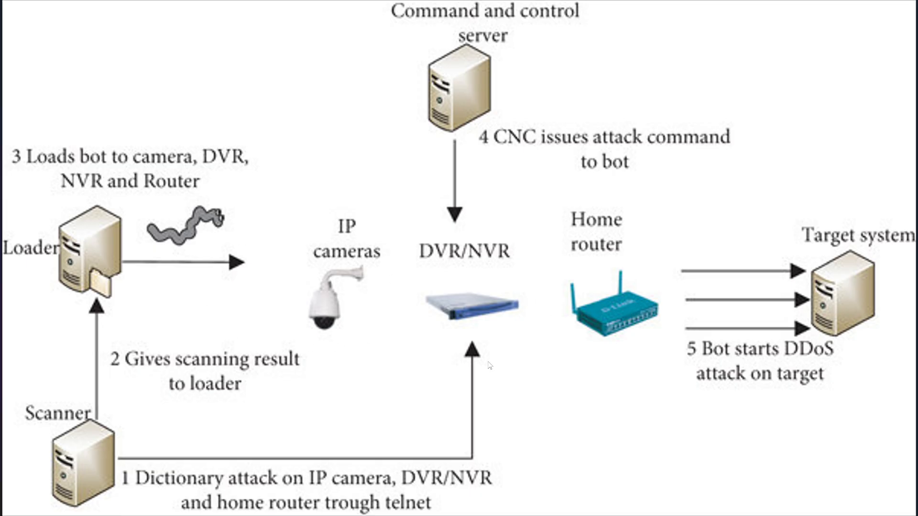
pyautogui.moveTo(638, 438)
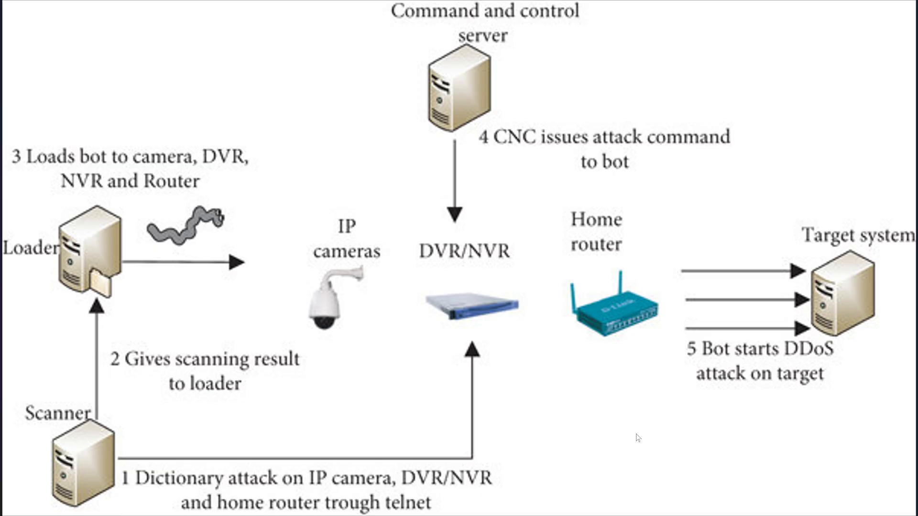
pyautogui.moveTo(565, 377)
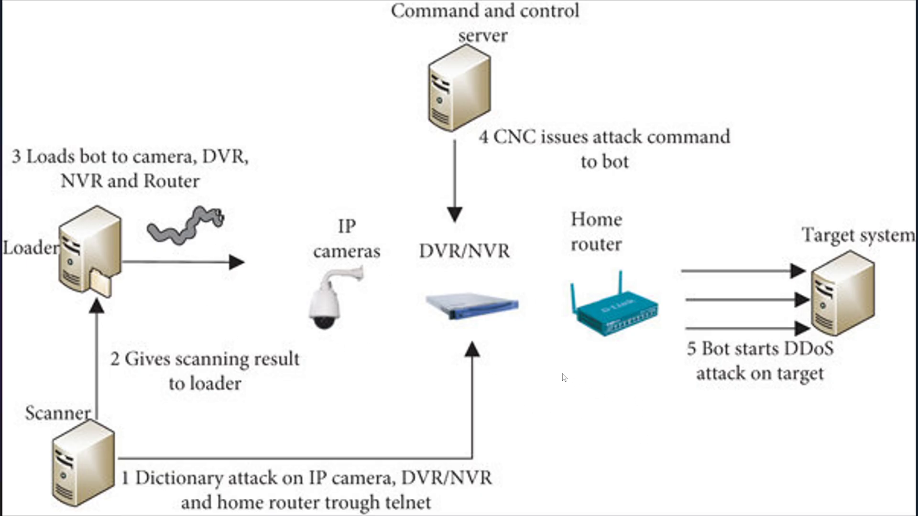
pyautogui.moveTo(586, 394)
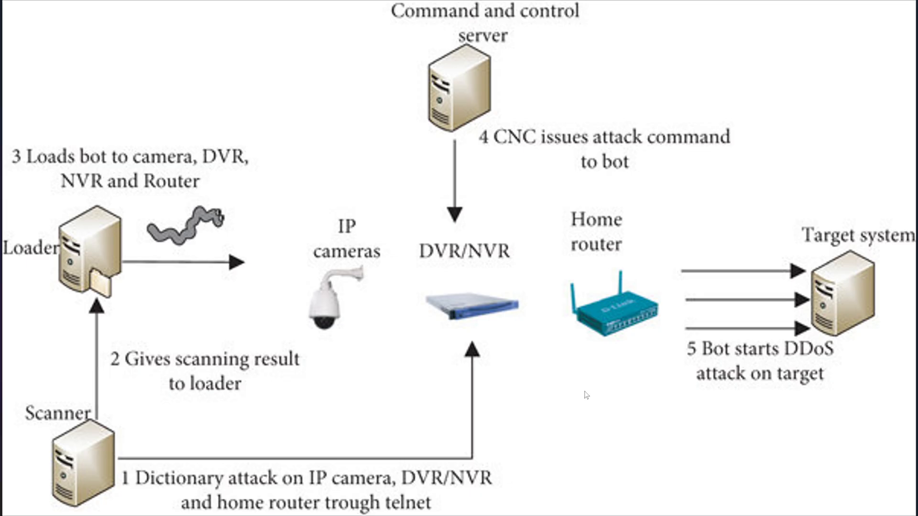
pyautogui.moveTo(579, 379)
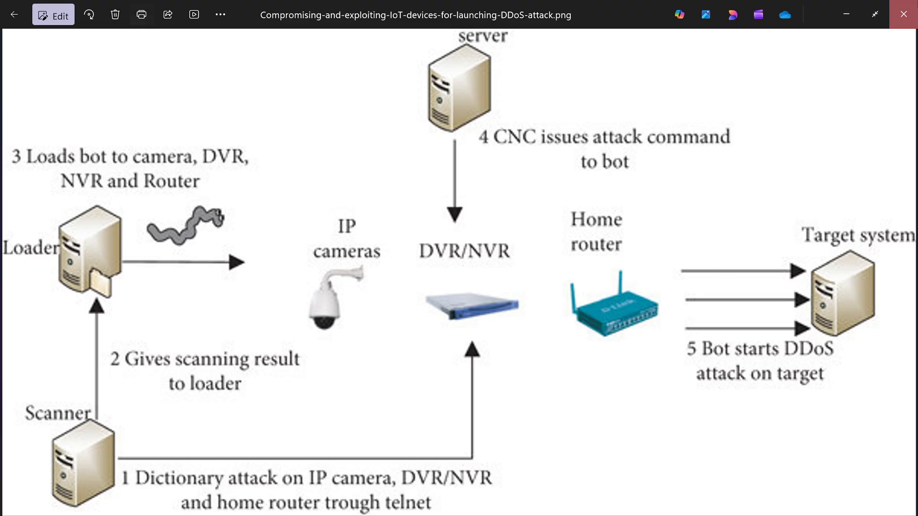
# - Close the DDoS attack diagram, leaving only the empty Windows desktop
pyautogui.click(902, 14)
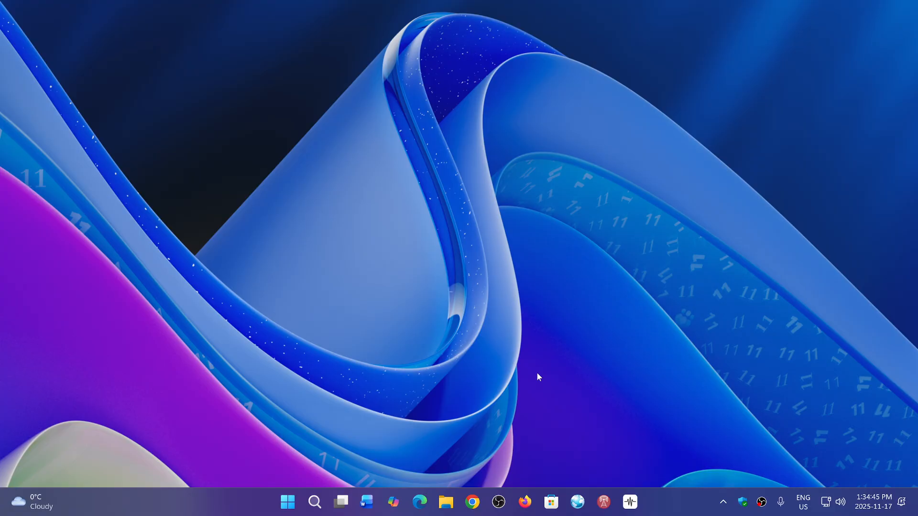
pyautogui.moveTo(673, 508)
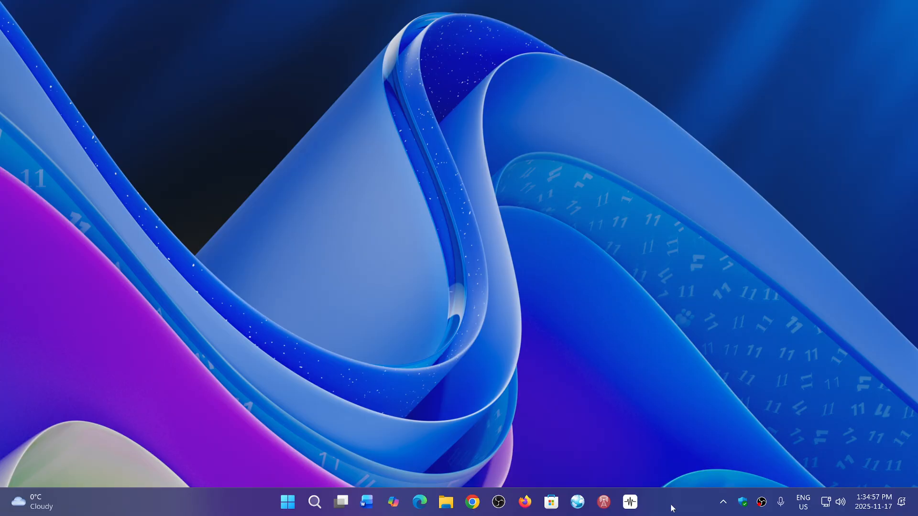
pyautogui.moveTo(637, 240)
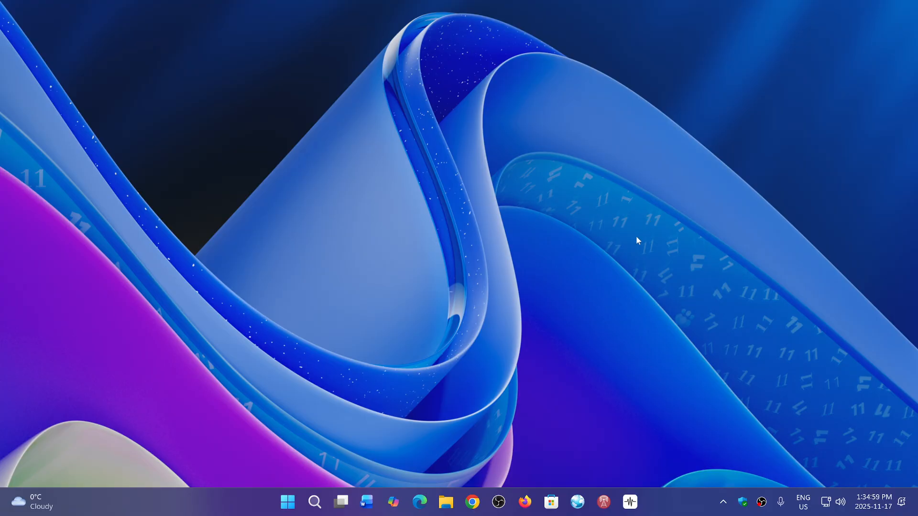
pyautogui.moveTo(732, 451)
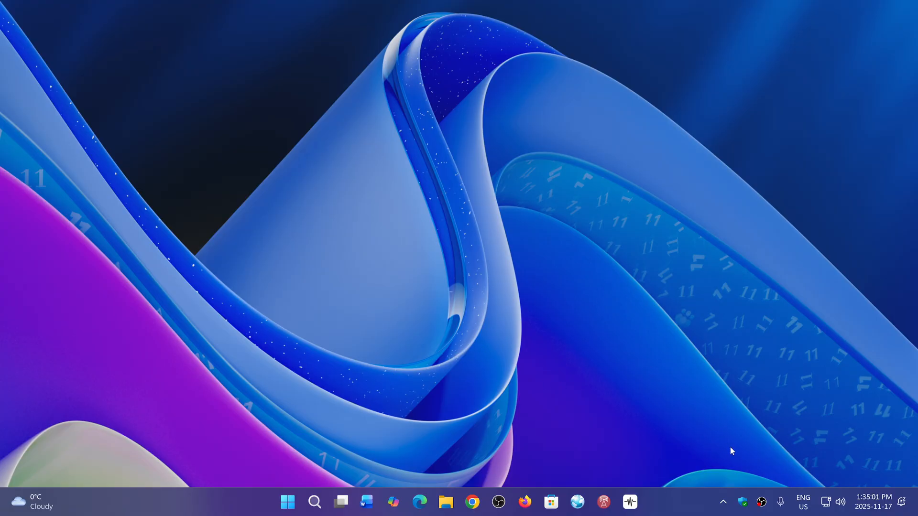
pyautogui.moveTo(666, 513)
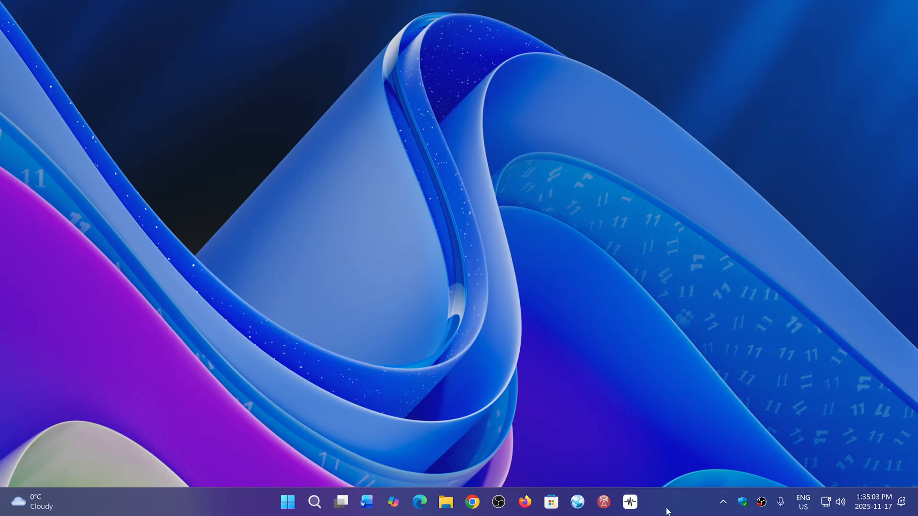